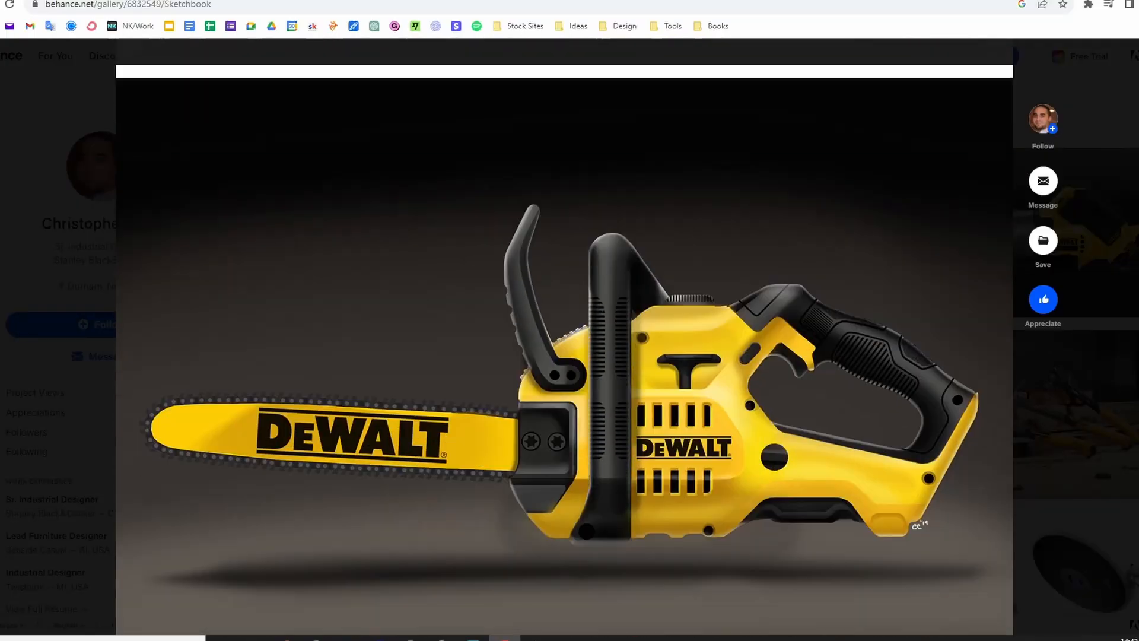
# Scroll the Behance sketchbook from the DeWalt chainsaw down to the drill sketches, then bring up Plasticity.
pyautogui.scroll(-3)
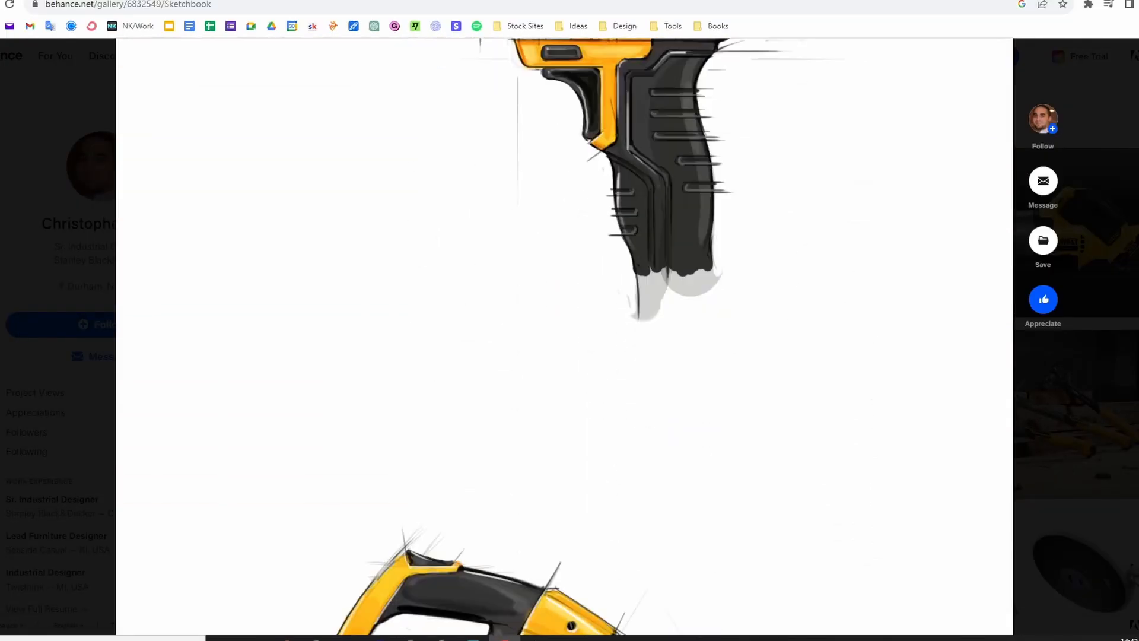
pyautogui.click(538, 629)
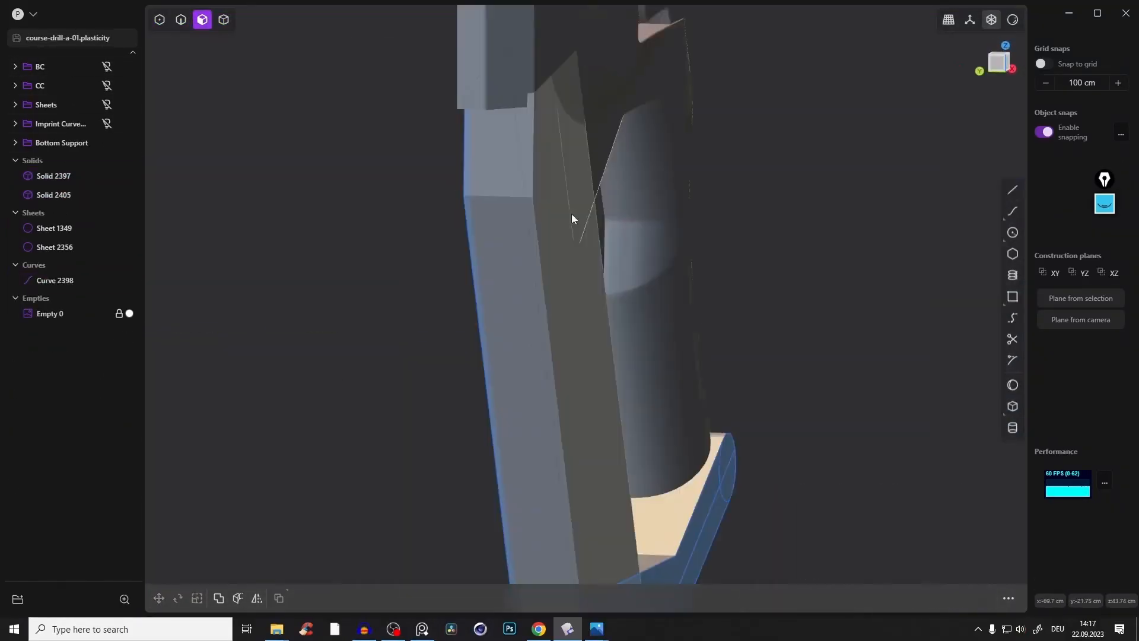
# Switch from the course-drill-a-01 model in Plasticity to the Chrome course sales page.
pyautogui.click(509, 628)
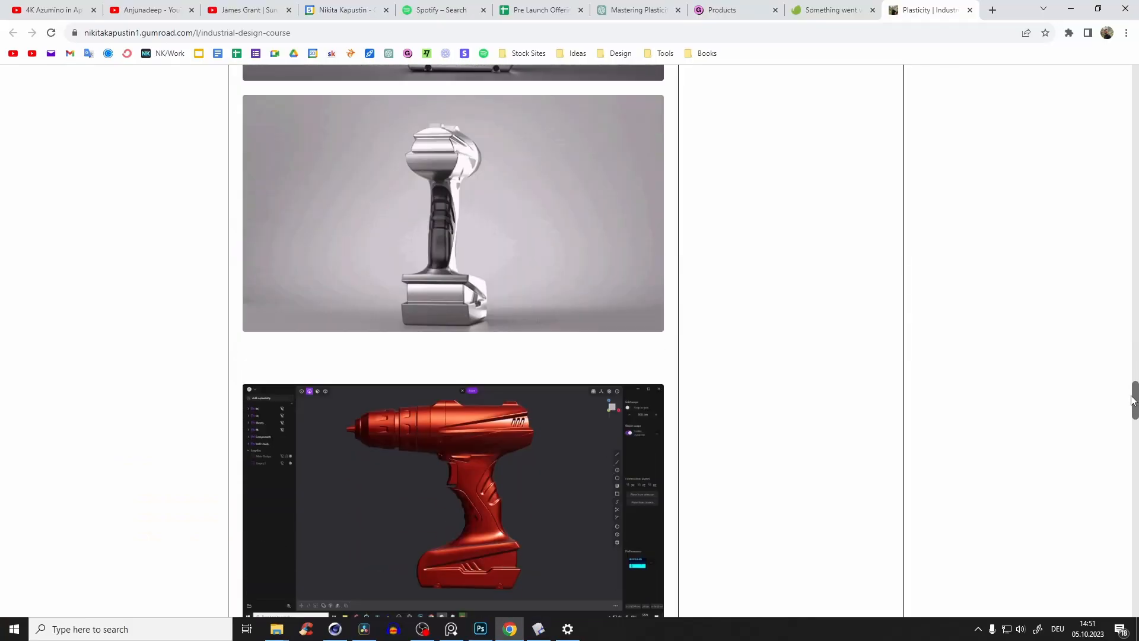
pyautogui.scroll(-3)
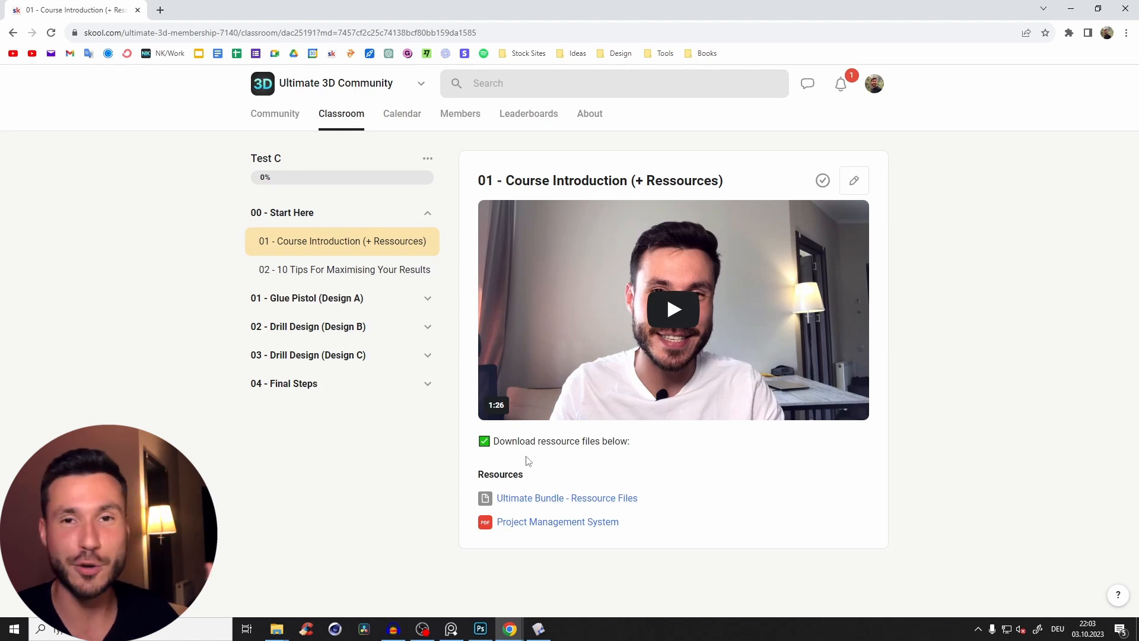
pyautogui.moveTo(446, 431)
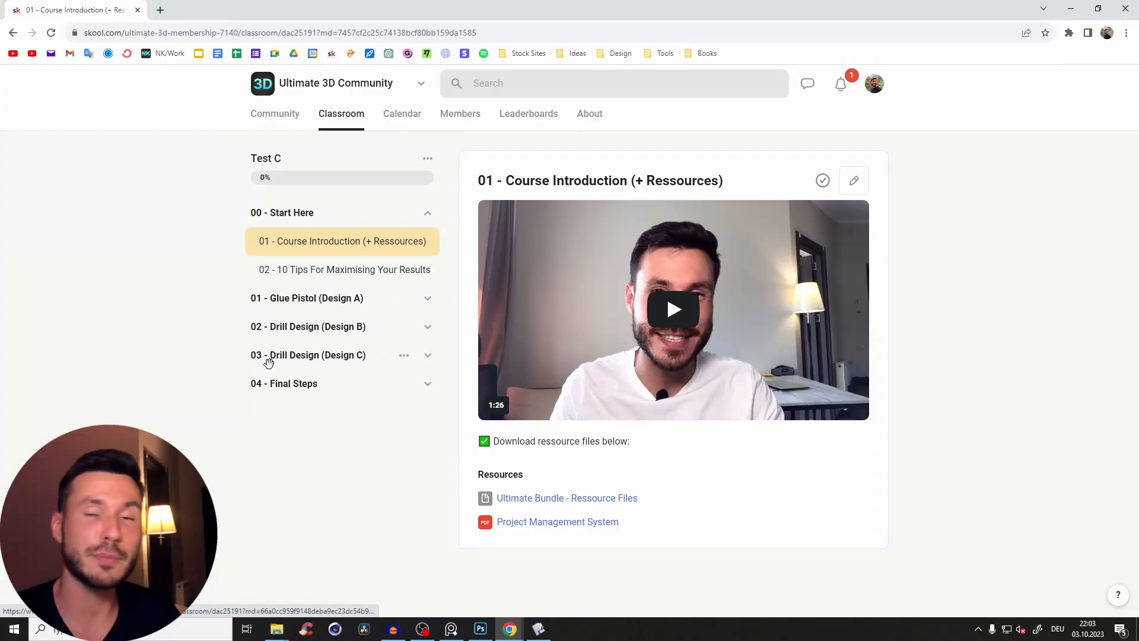
# Open the '02 - 10 Tips For Maximising Your Results' lesson under 00 - Start Here.
pyautogui.click(344, 270)
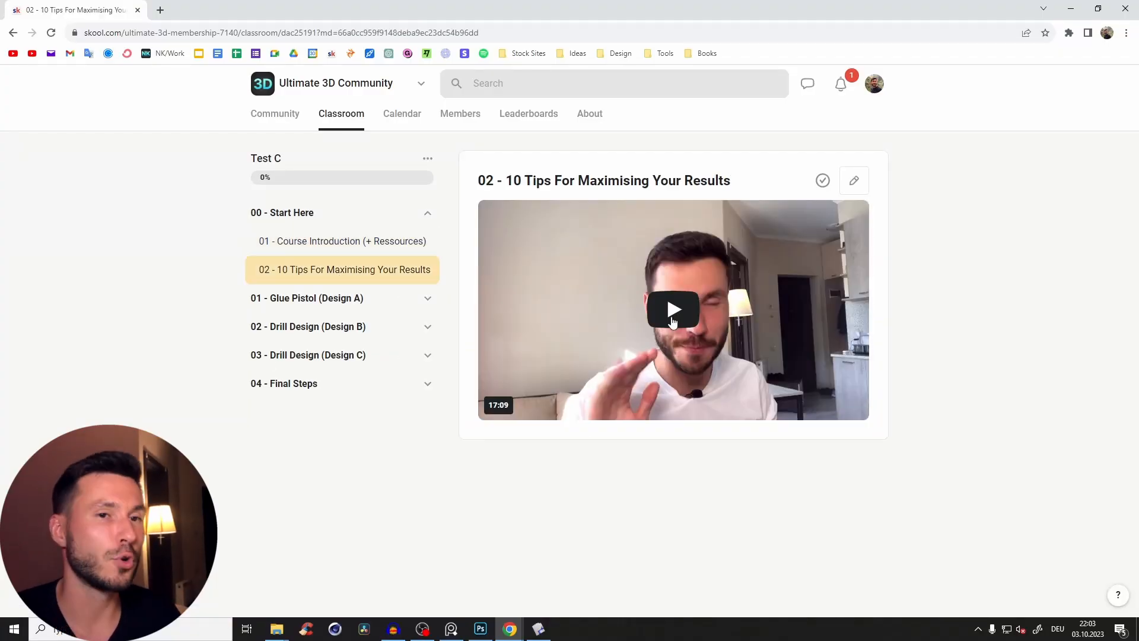
# Play the 10 Tips video and expand the 01 - Glue Pistol (Design A) module to list its lessons.
pyautogui.click(672, 309)
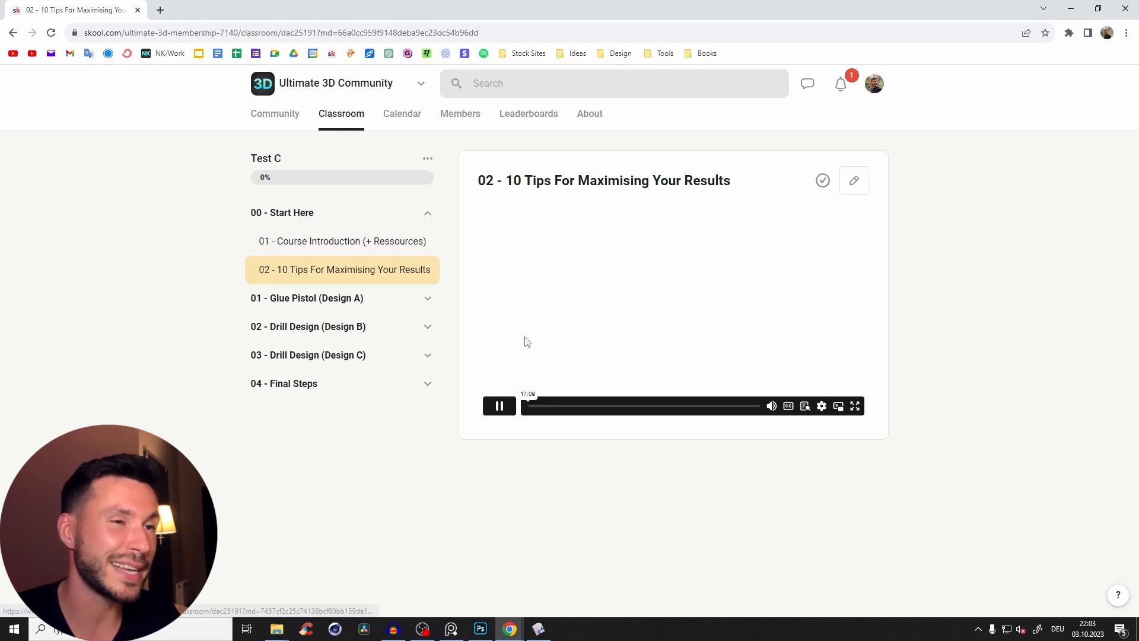
pyautogui.click(574, 405)
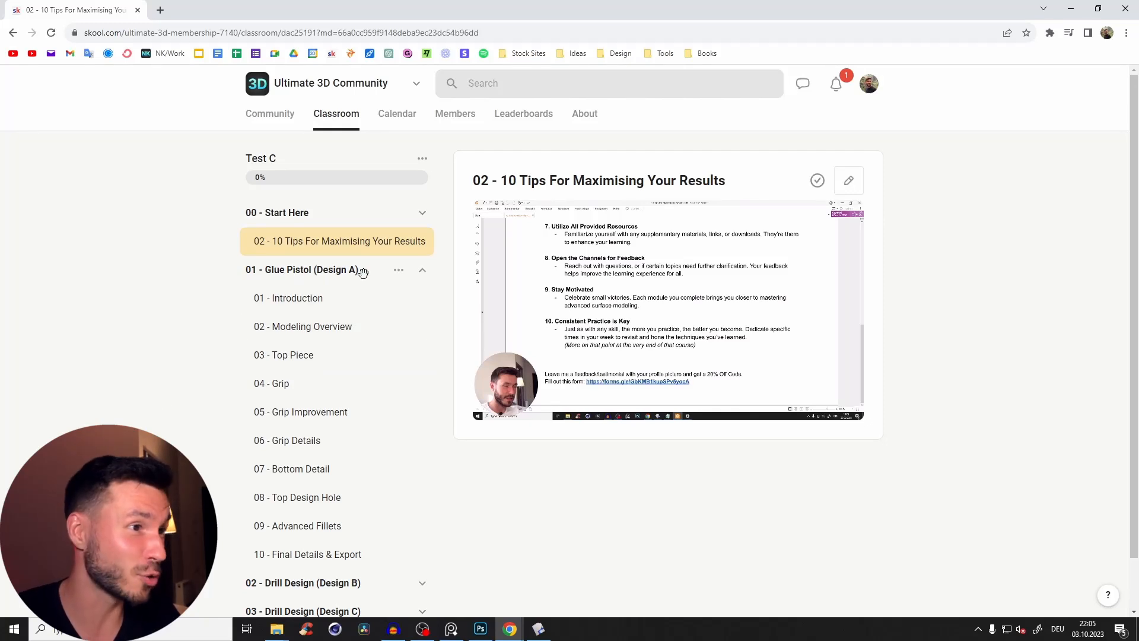
# Bring up the red glue pistol model in Plasticity and orbit around its body and base.
pyautogui.click(537, 629)
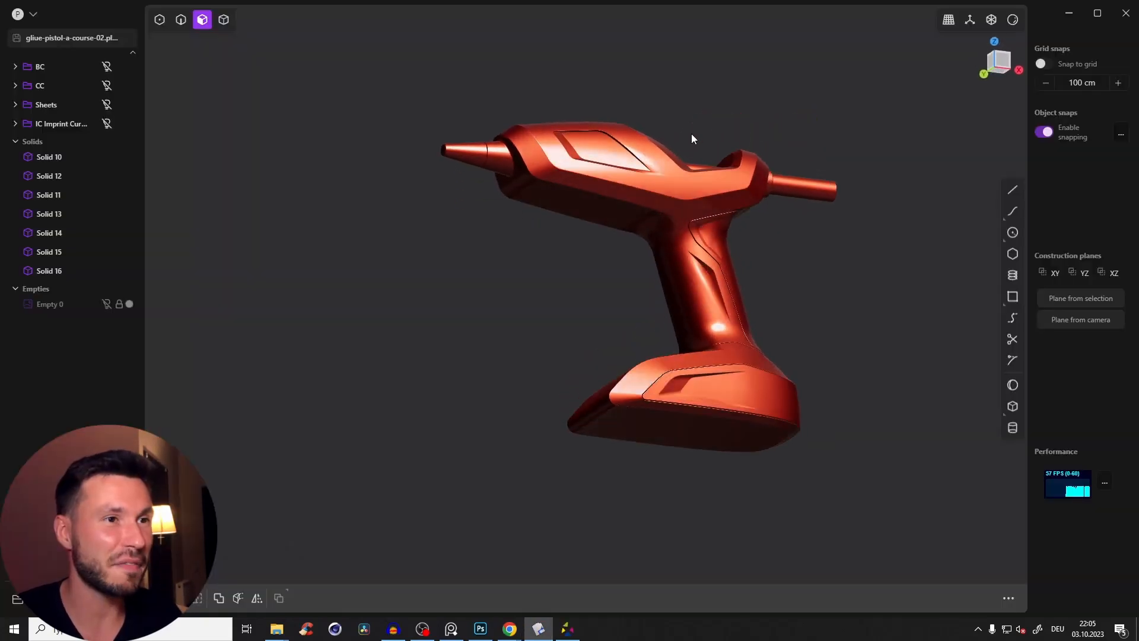
pyautogui.moveTo(691, 139); pyautogui.dragTo(768, 224)
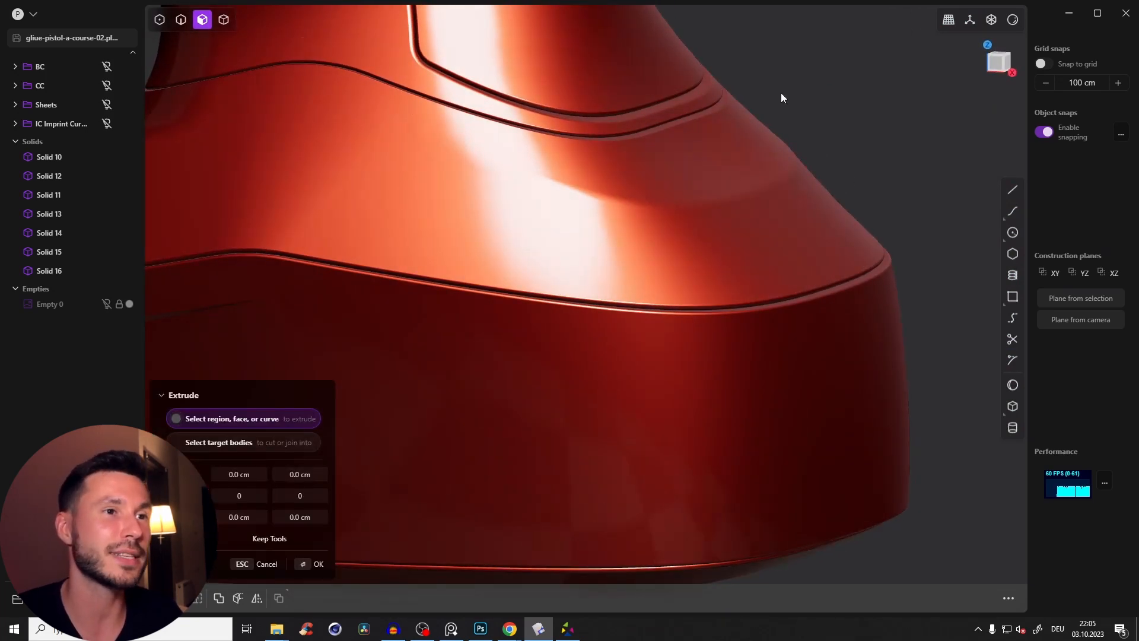
pyautogui.moveTo(782, 98); pyautogui.dragTo(787, 299)
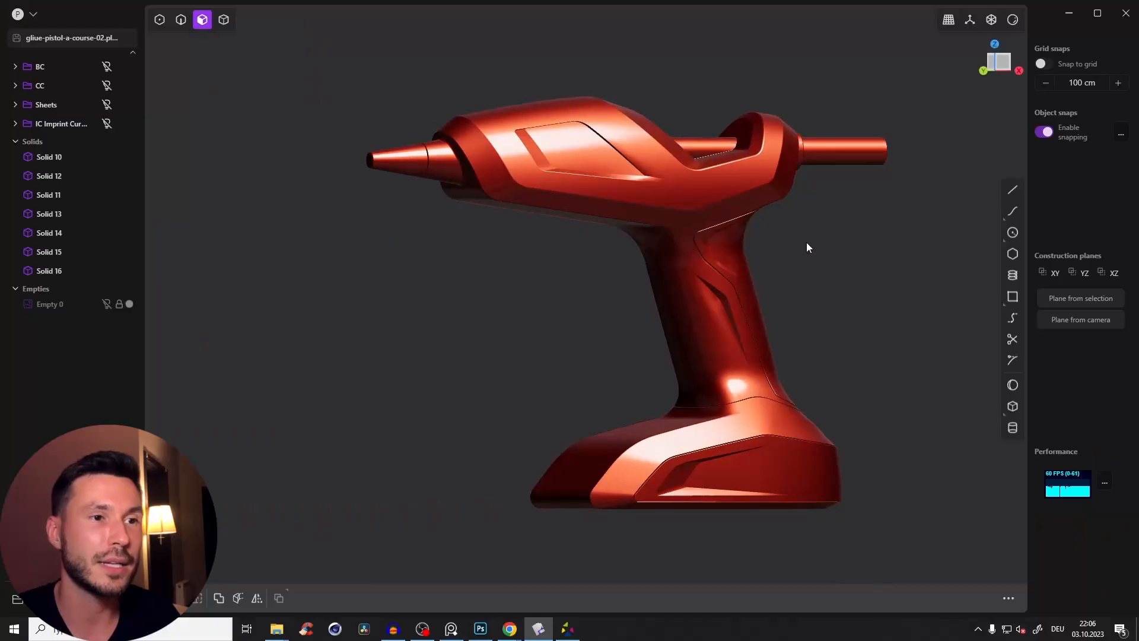
pyautogui.moveTo(623, 267)
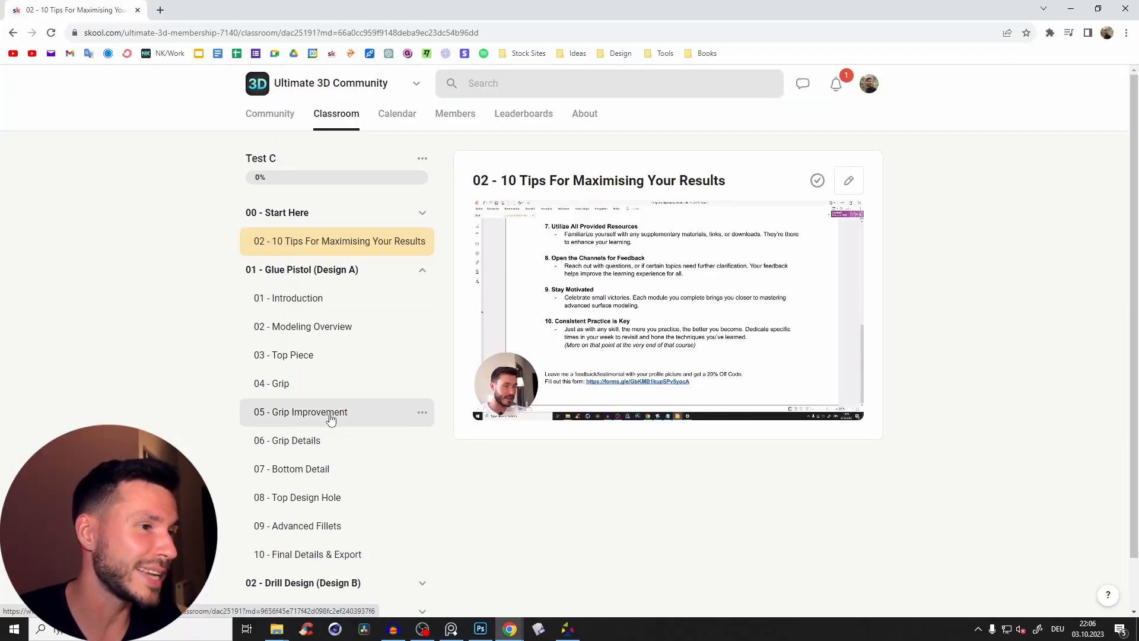
# Open 05 - Grip Improvement, then 03 - Top Piece, and look into the Drill Design (Design B) module.
pyautogui.click(301, 411)
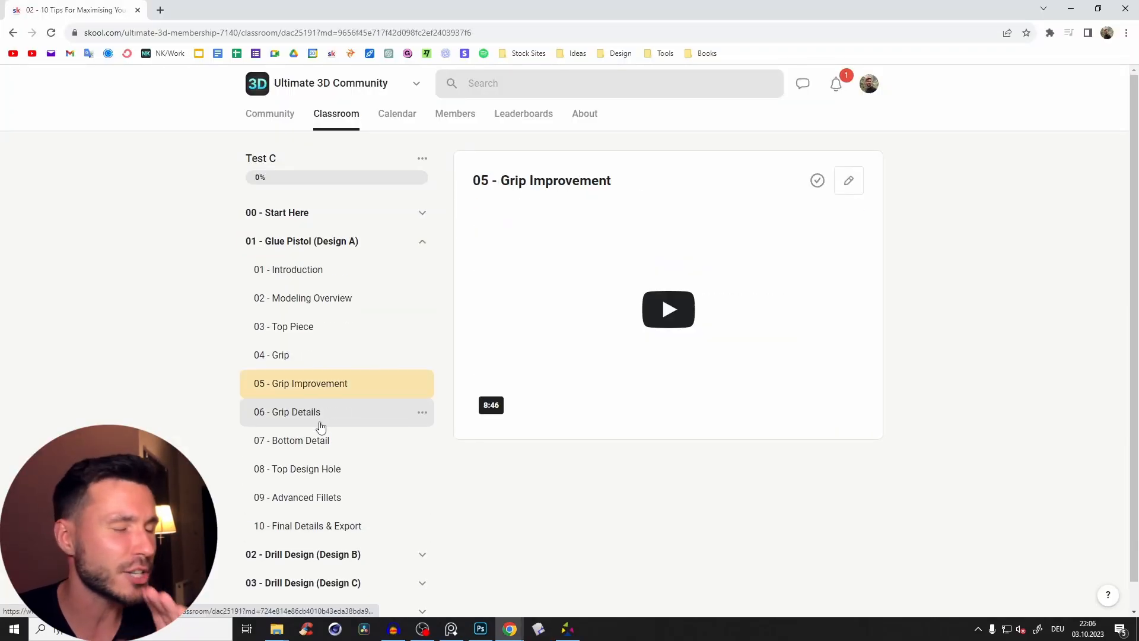
pyautogui.click(300, 382)
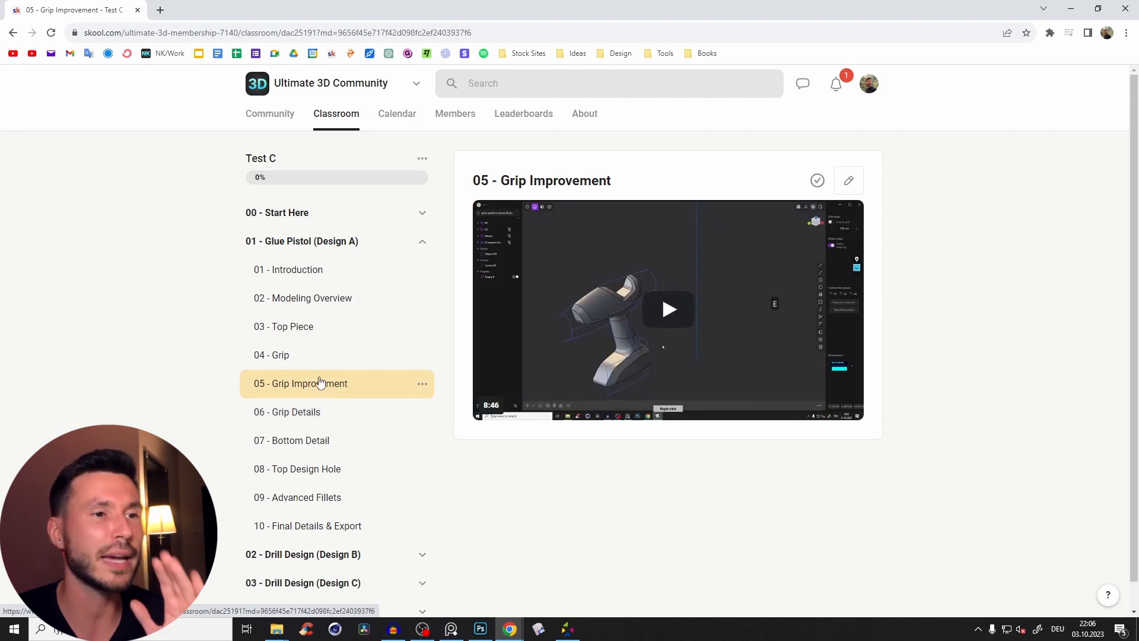
pyautogui.moveTo(436, 379)
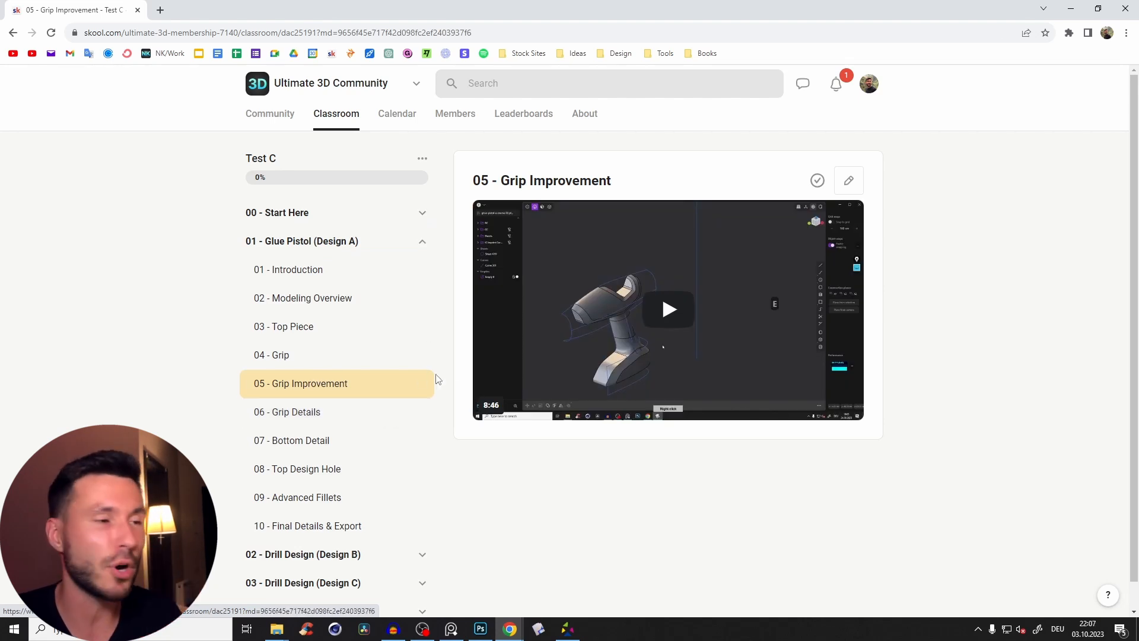
pyautogui.click(283, 326)
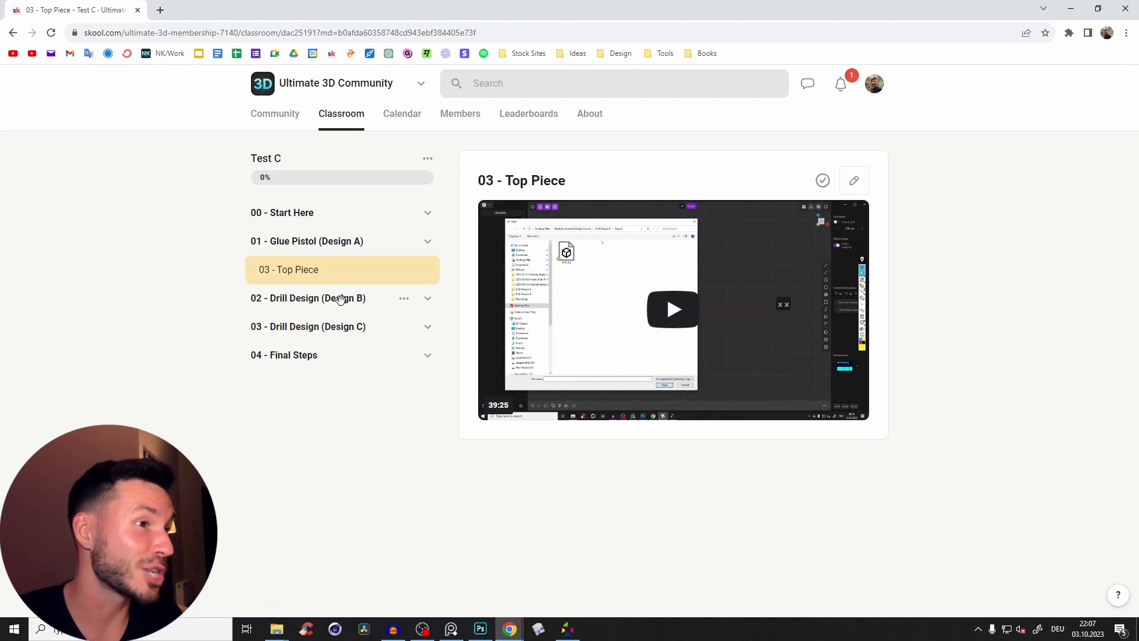
pyautogui.click(307, 298)
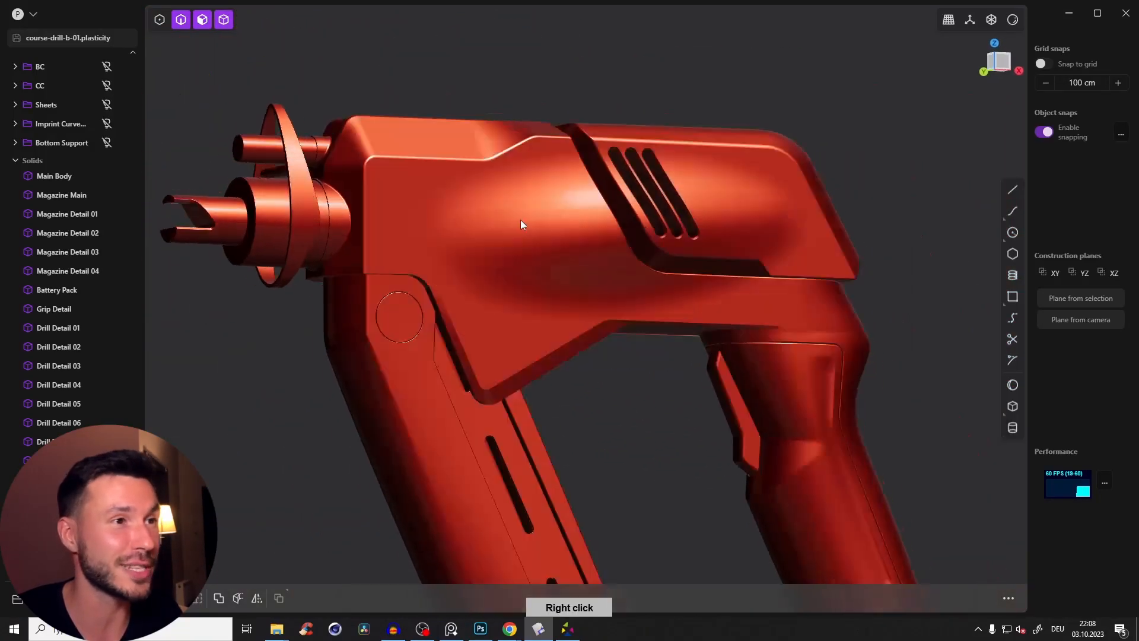
pyautogui.moveTo(520, 224); pyautogui.dragTo(544, 208)
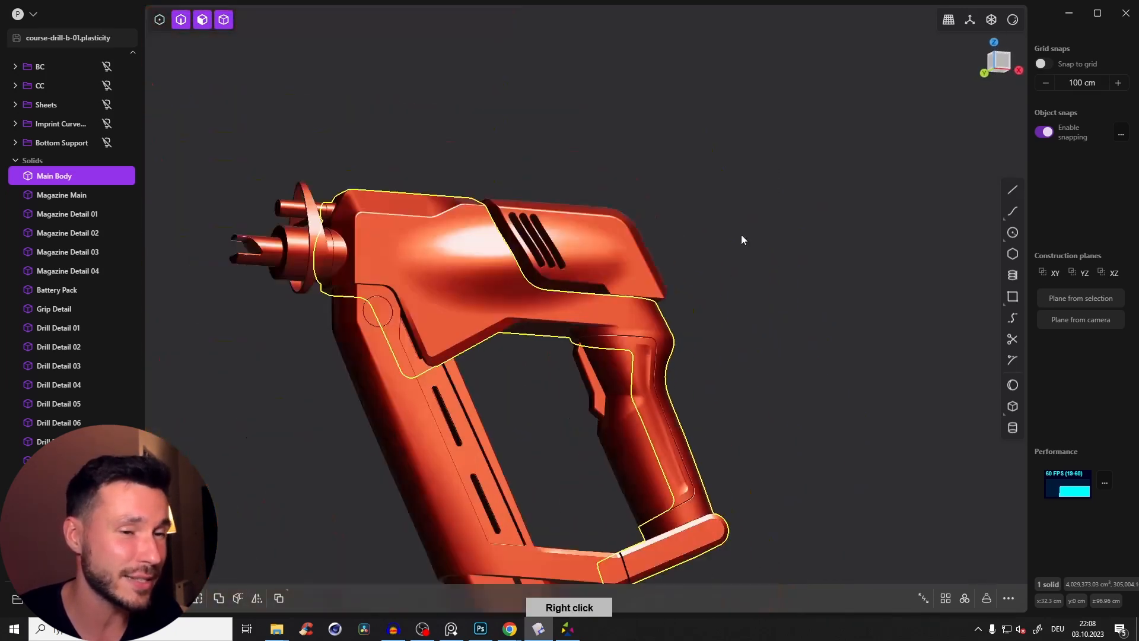
pyautogui.scroll(3)
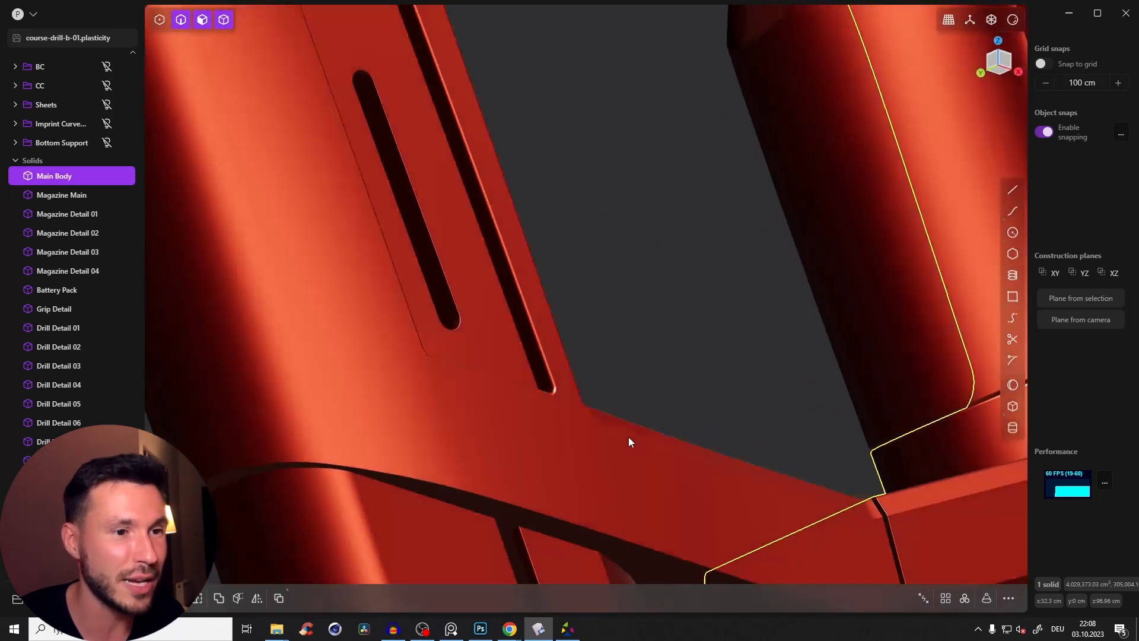
pyautogui.moveTo(630, 441); pyautogui.dragTo(854, 368)
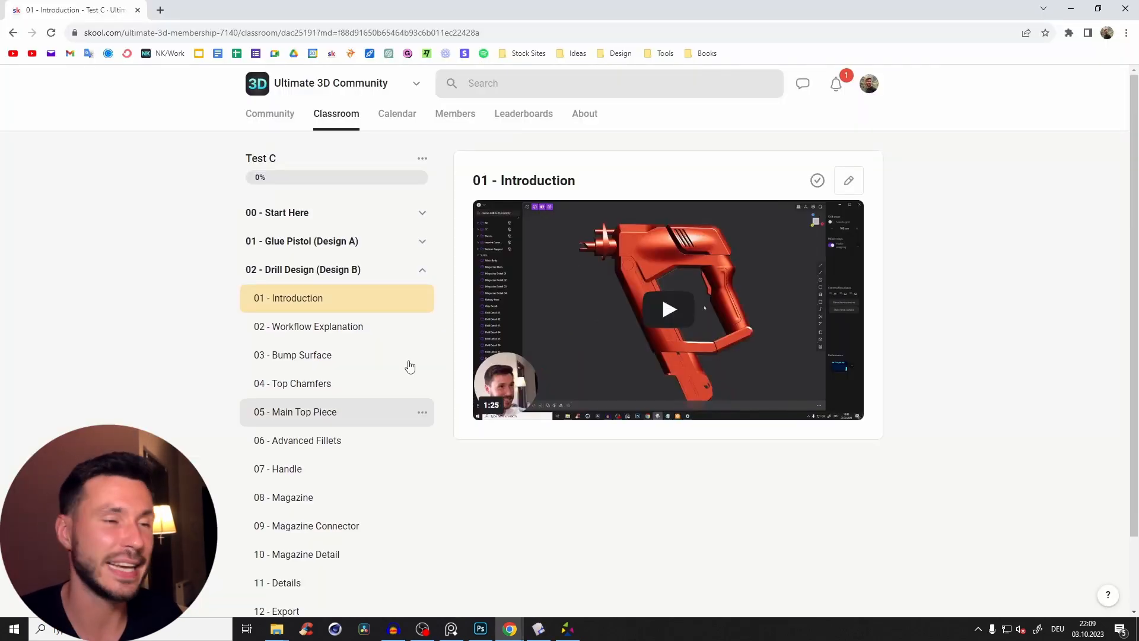
pyautogui.moveTo(514, 145)
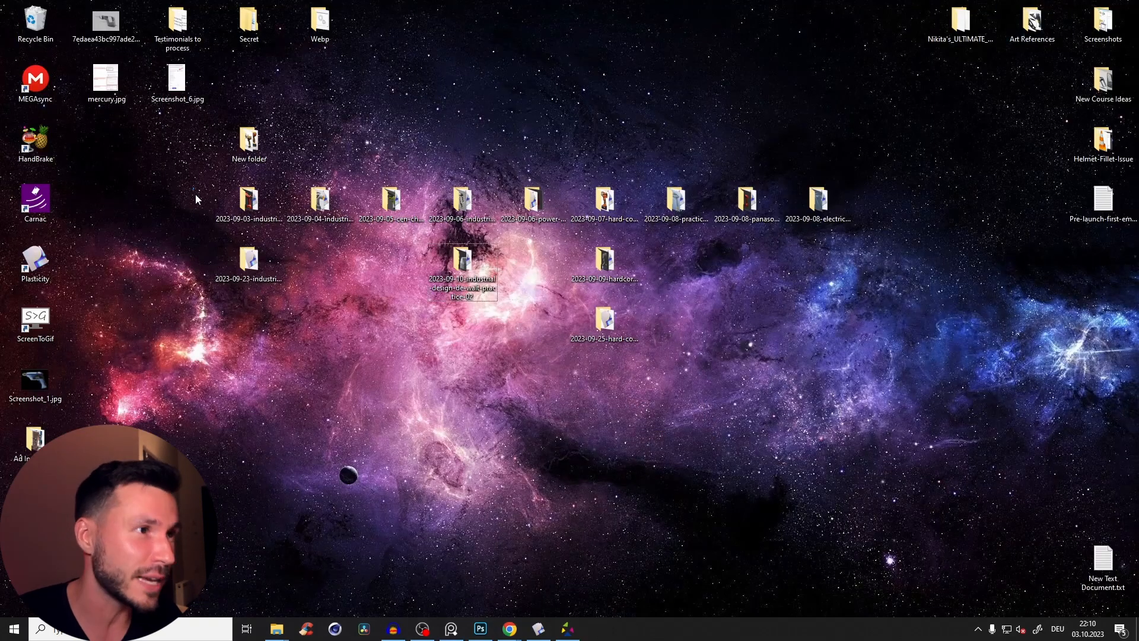
# Open the 2023-09-25-hard-core-power-drill-design-practice desktop folder, then return to the Skool lesson list.
pyautogui.moveTo(196, 189); pyautogui.dragTo(666, 345)
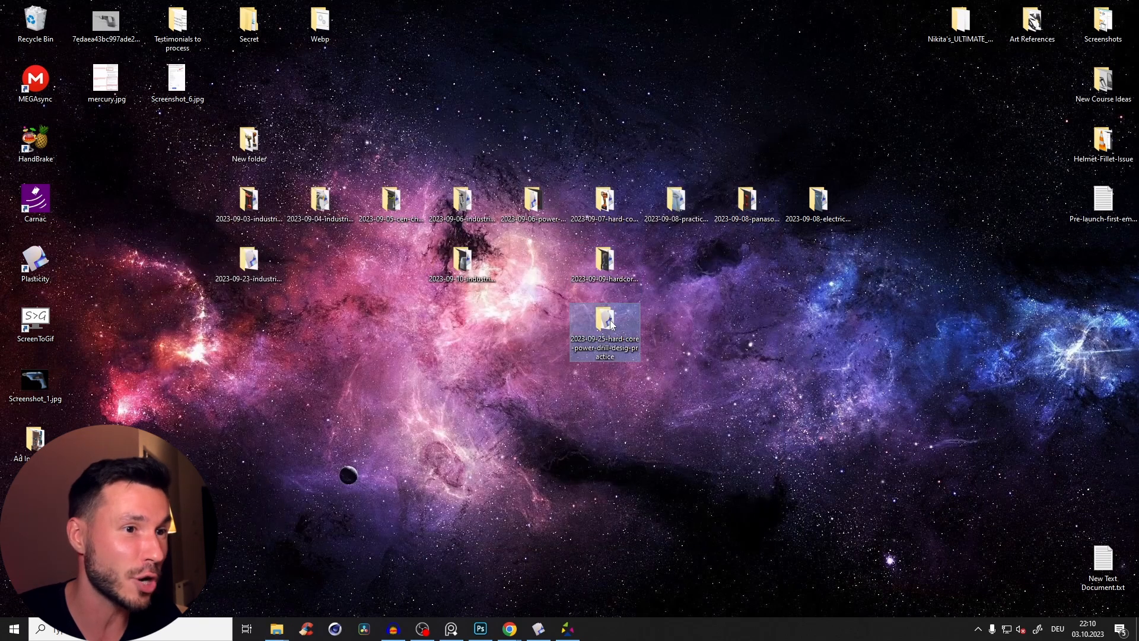
pyautogui.doubleClick(604, 320)
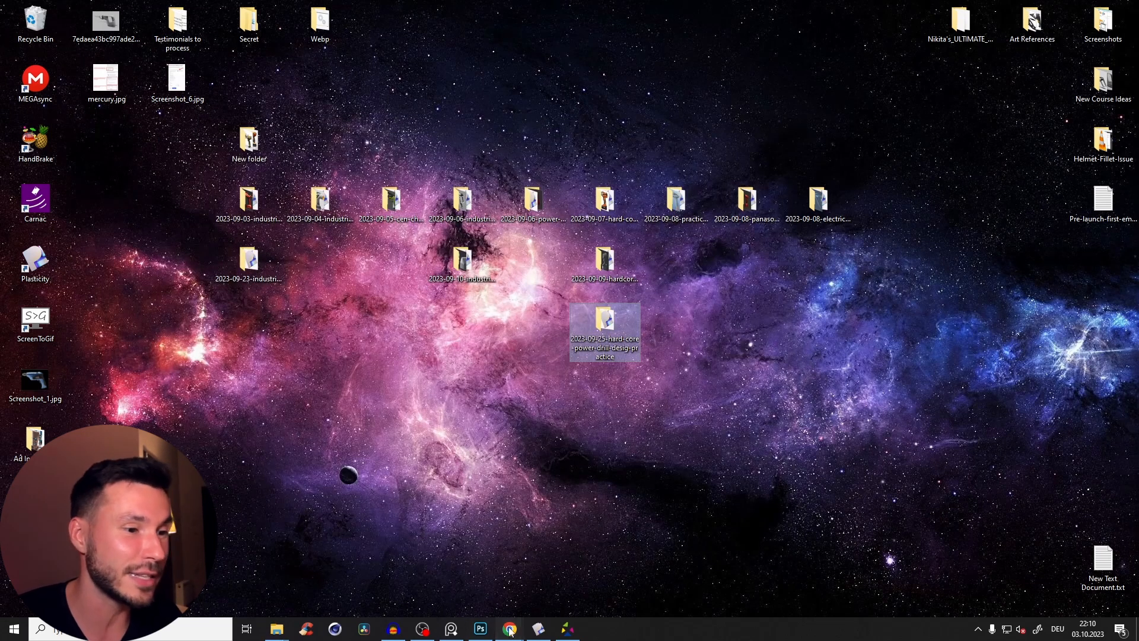
pyautogui.click(509, 629)
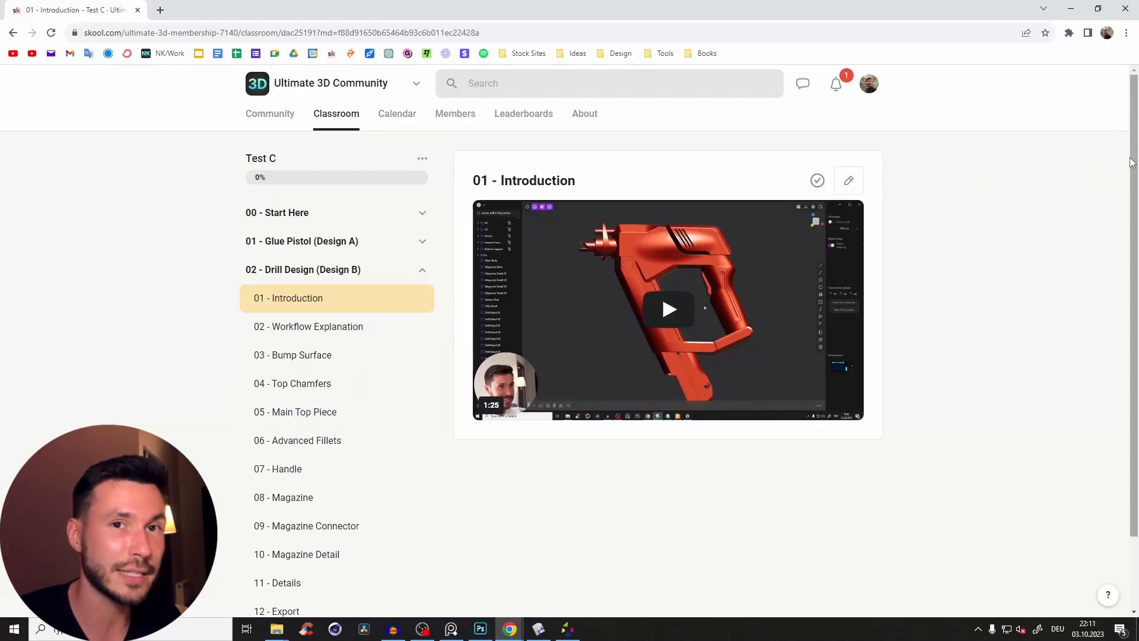
# Expand 03 - Drill Design (Design C) to list its twelve lessons, then switch to the drill model in Plasticity.
pyautogui.scroll(-3)
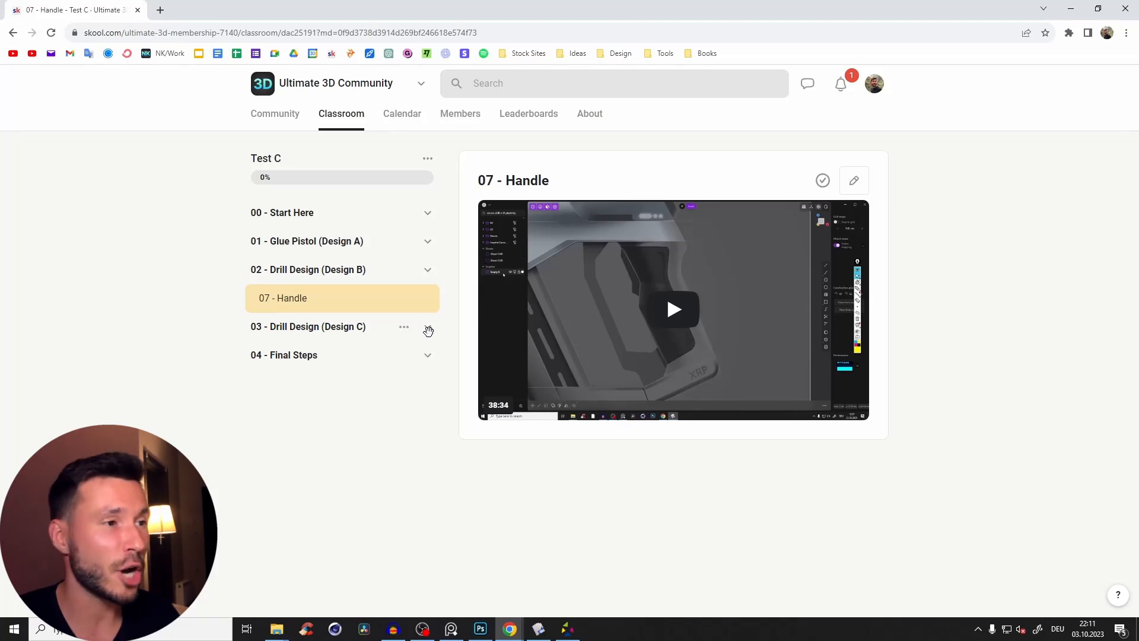
pyautogui.click(307, 326)
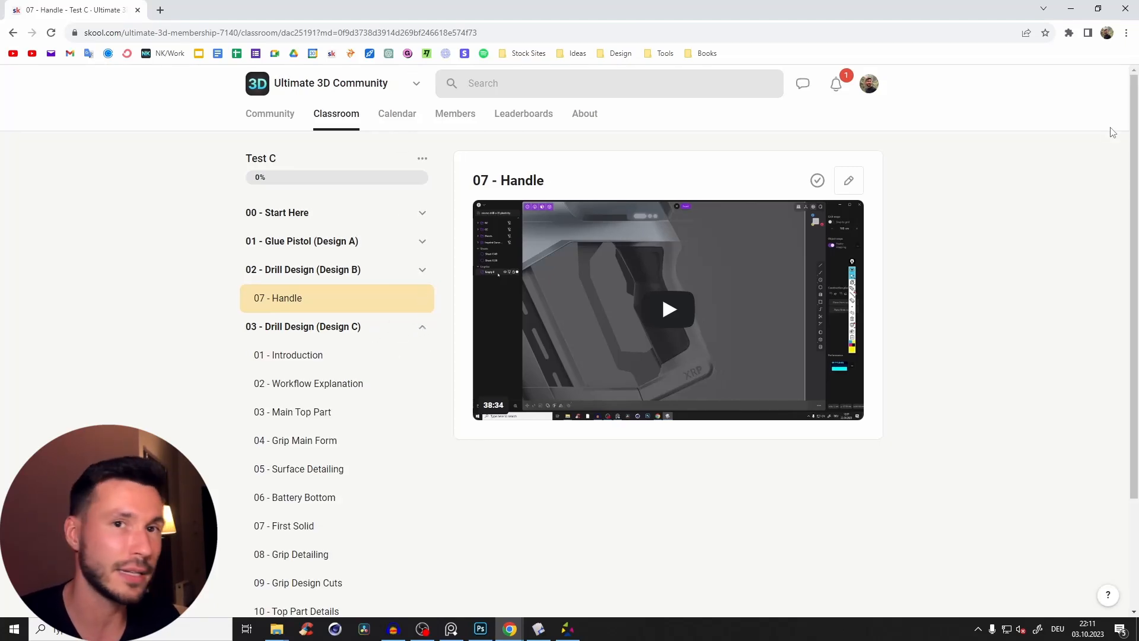
pyautogui.scroll(-3)
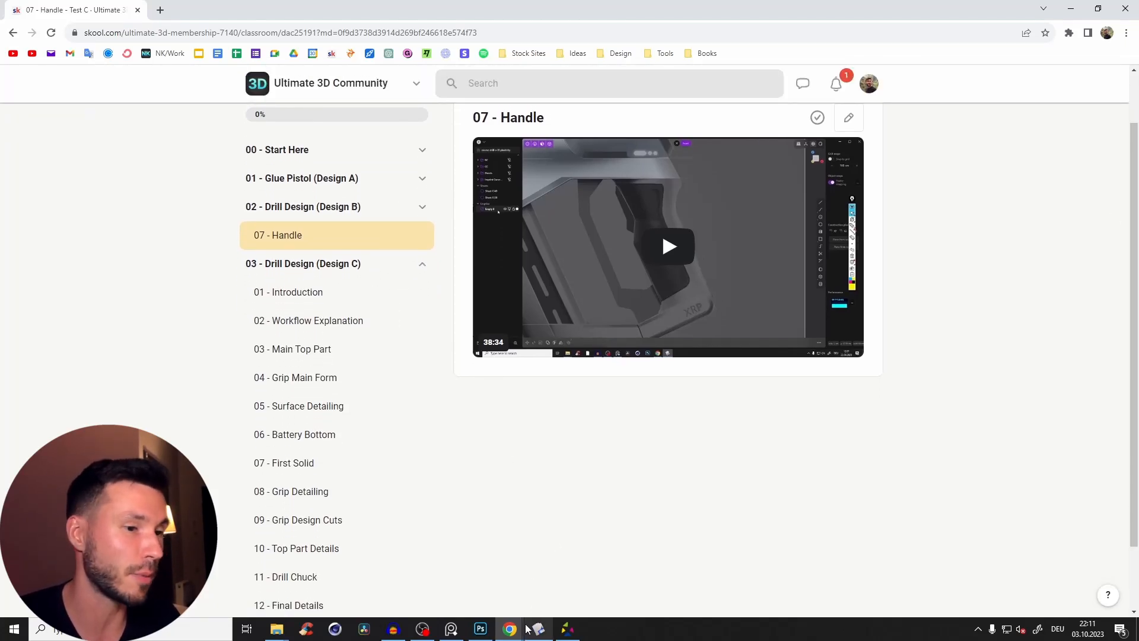
pyautogui.click(536, 628)
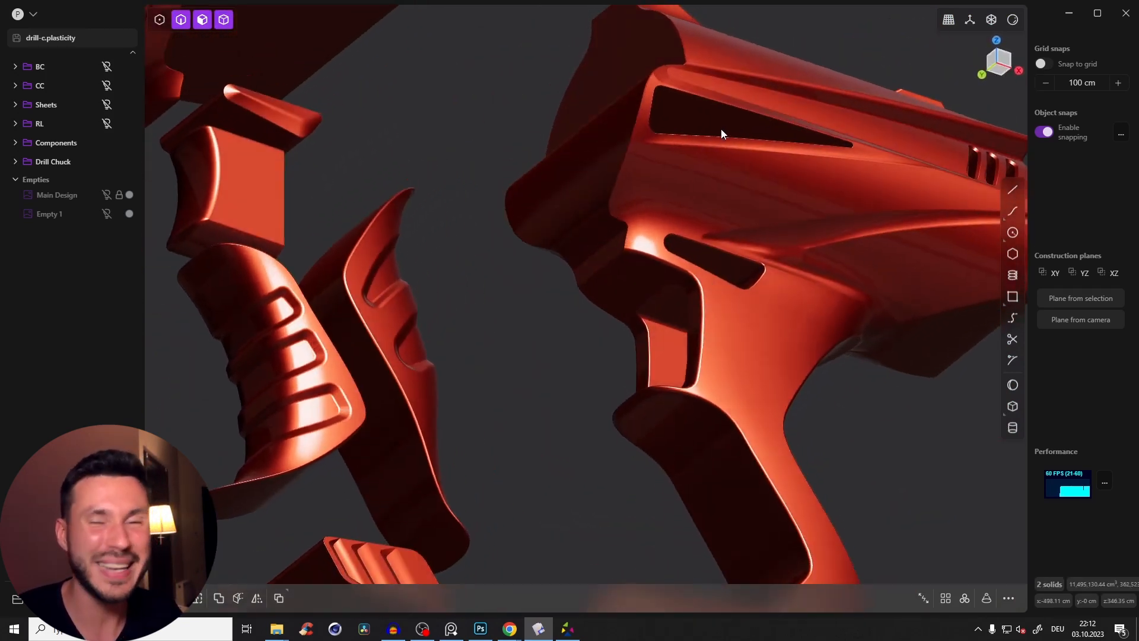
# Select the exploded drill parts and orbit from the grip pieces to the main body in drill-c.plasticity.
pyautogui.click(16, 142)
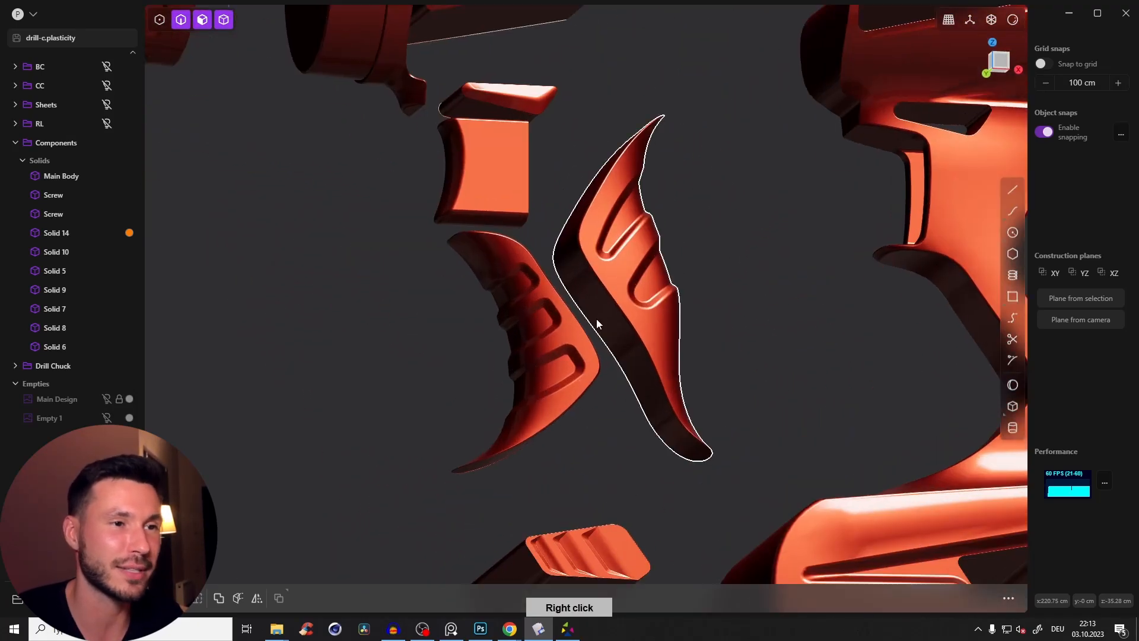
pyautogui.moveTo(595, 324); pyautogui.dragTo(559, 278)
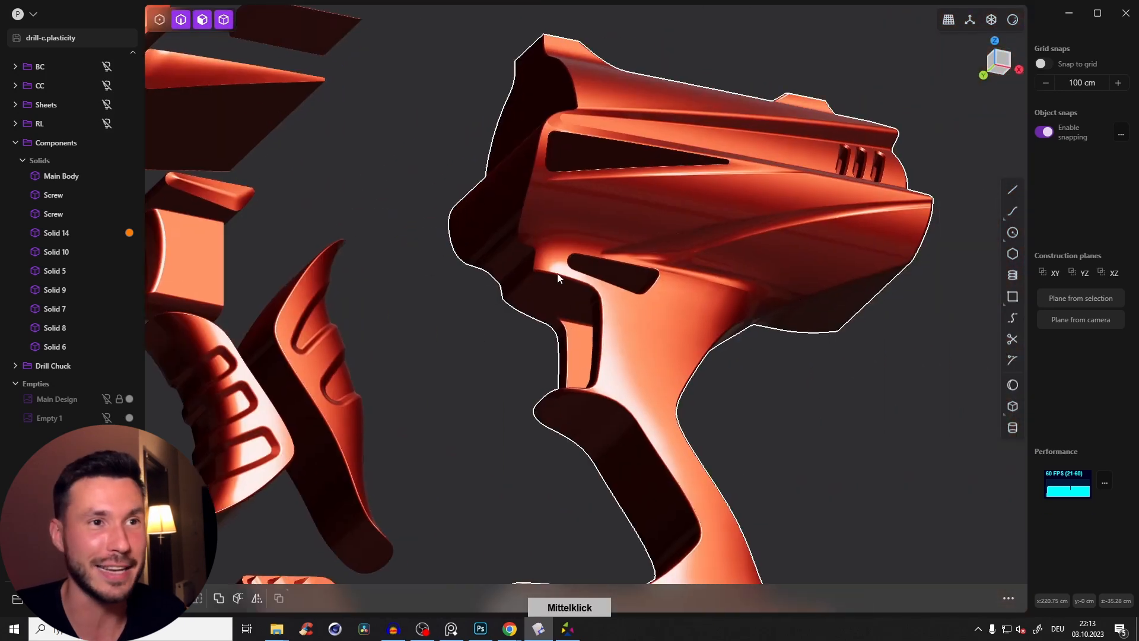
pyautogui.moveTo(560, 278); pyautogui.dragTo(676, 278)
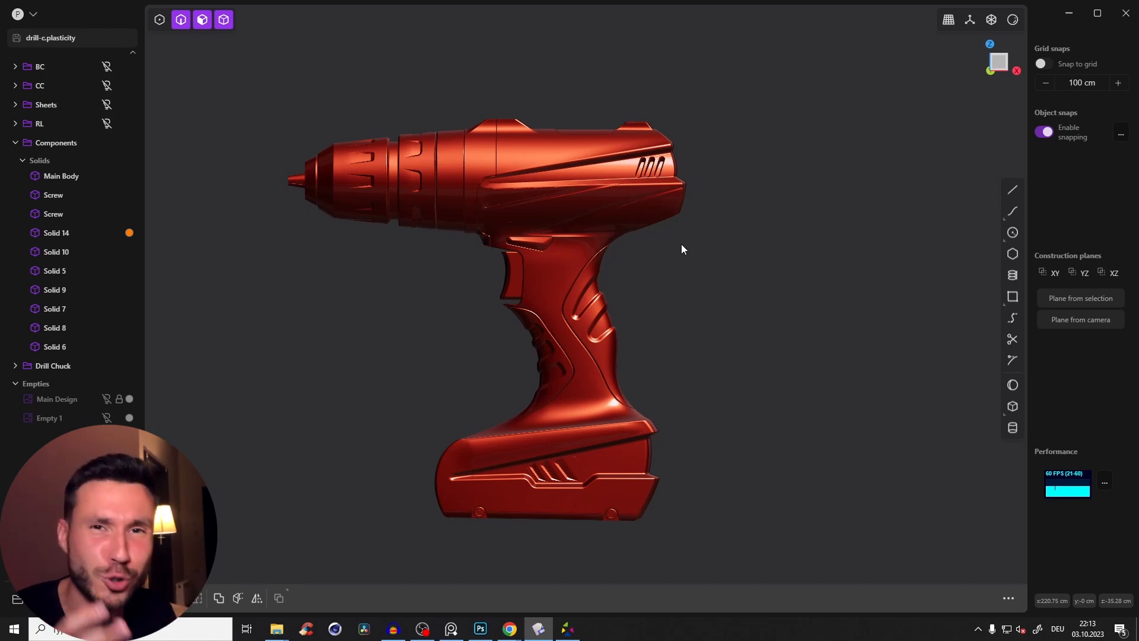
# Inspect the assembled red drill's side, top, grip and trigger up close, ending on a three-quarter view.
pyautogui.moveTo(681, 249); pyautogui.dragTo(558, 263)
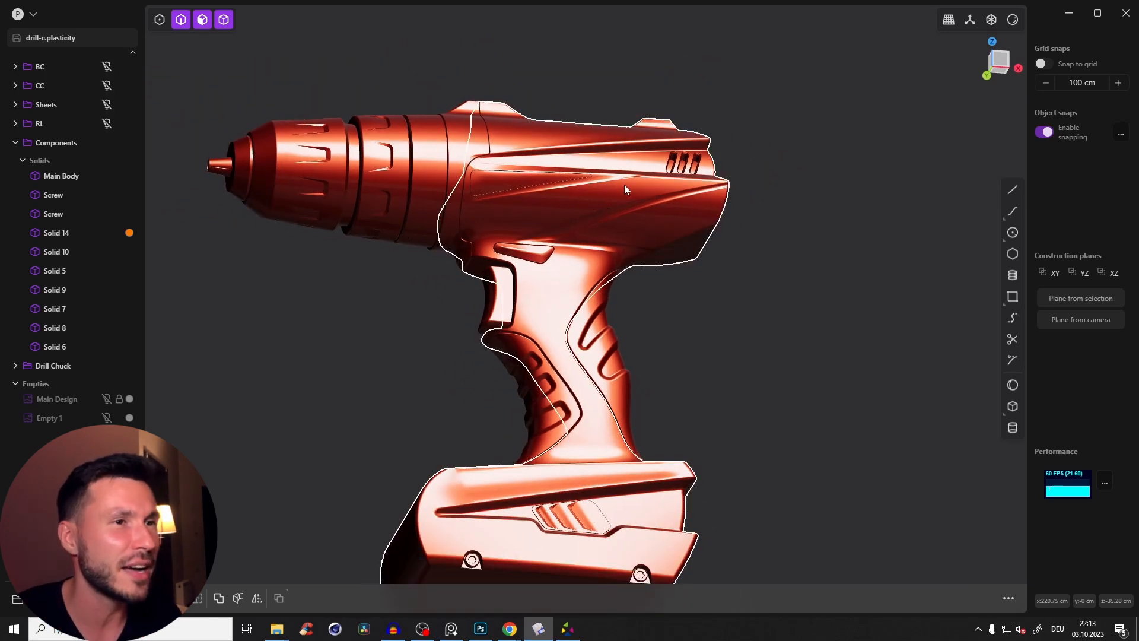
pyautogui.moveTo(625, 189); pyautogui.dragTo(640, 225)
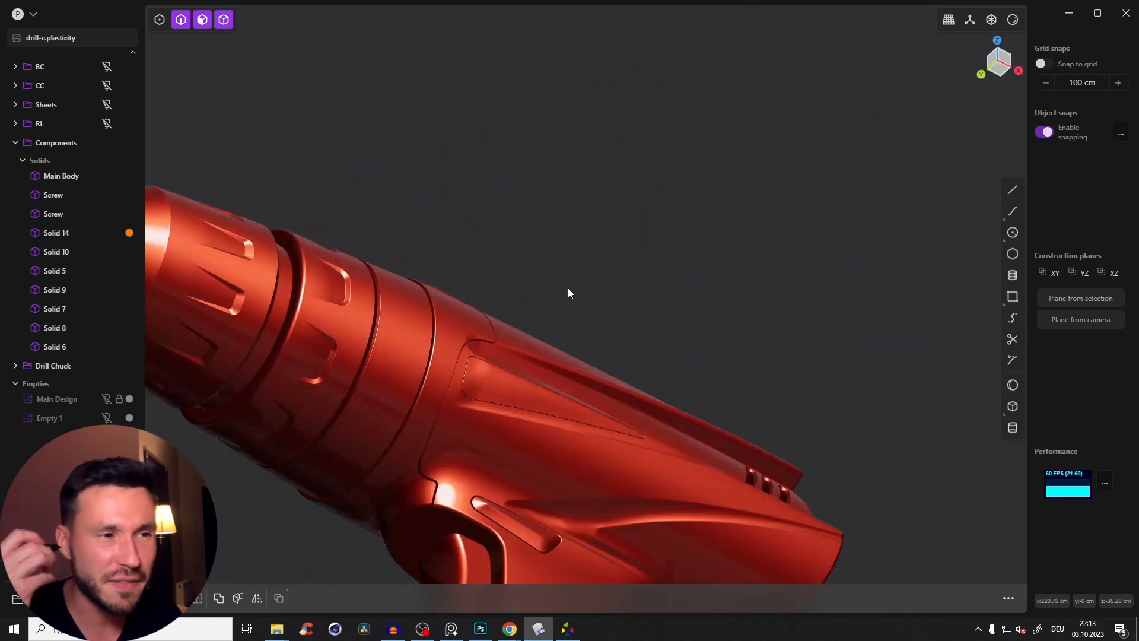
pyautogui.moveTo(569, 292); pyautogui.dragTo(621, 372)
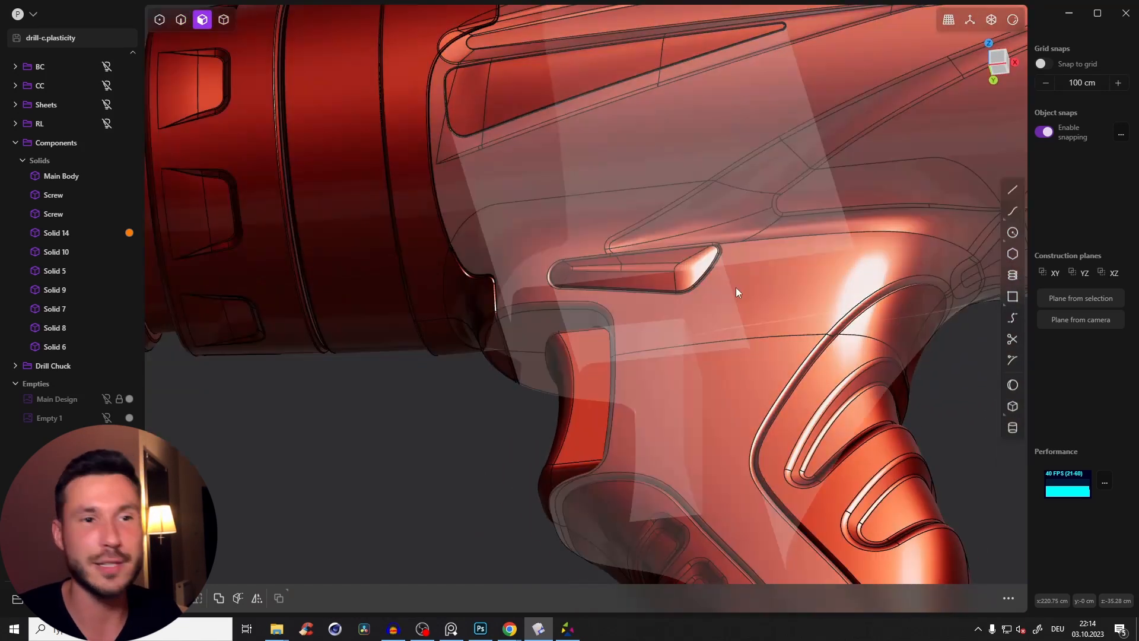
pyautogui.rightClick(734, 287)
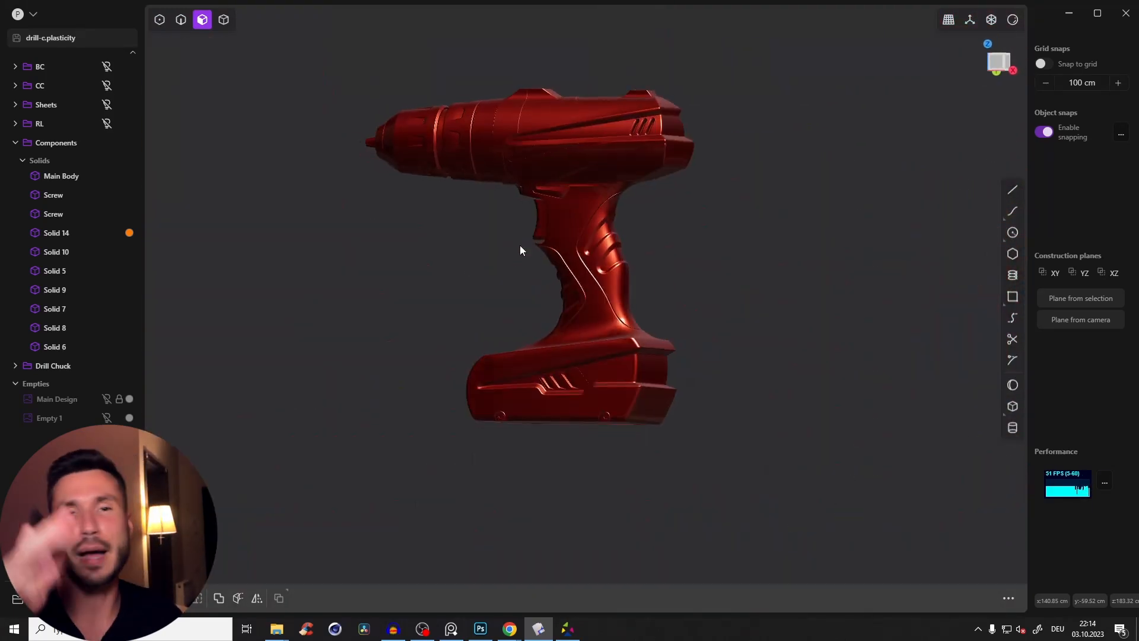
pyautogui.moveTo(519, 250); pyautogui.dragTo(659, 223)
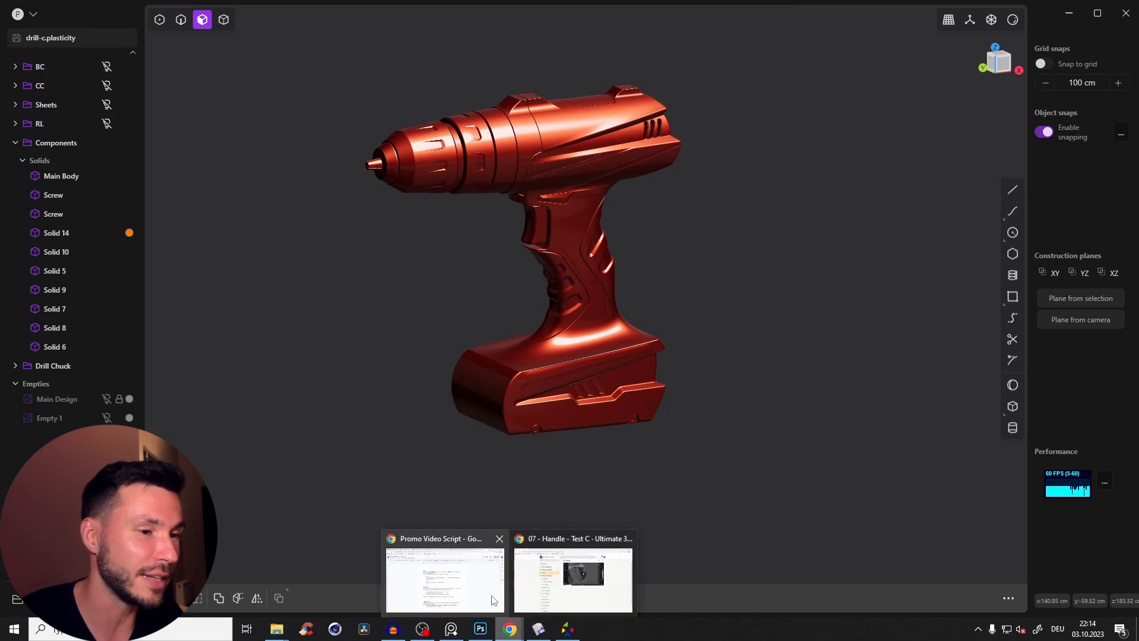
# Return to the Skool 07 - Handle lesson page in Chrome.
pyautogui.click(573, 577)
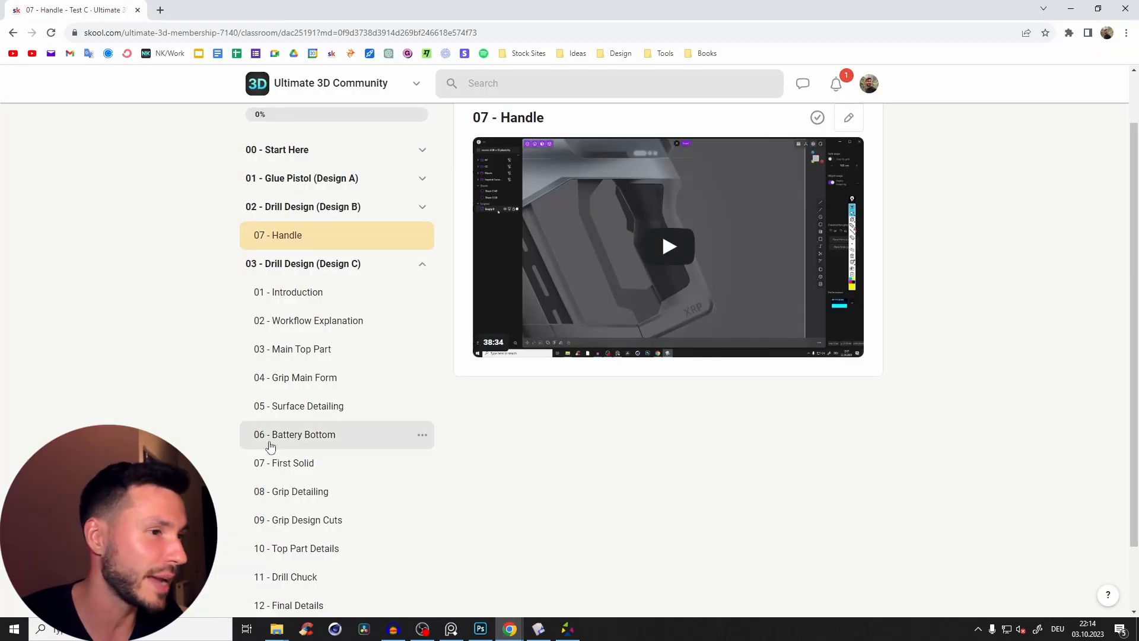